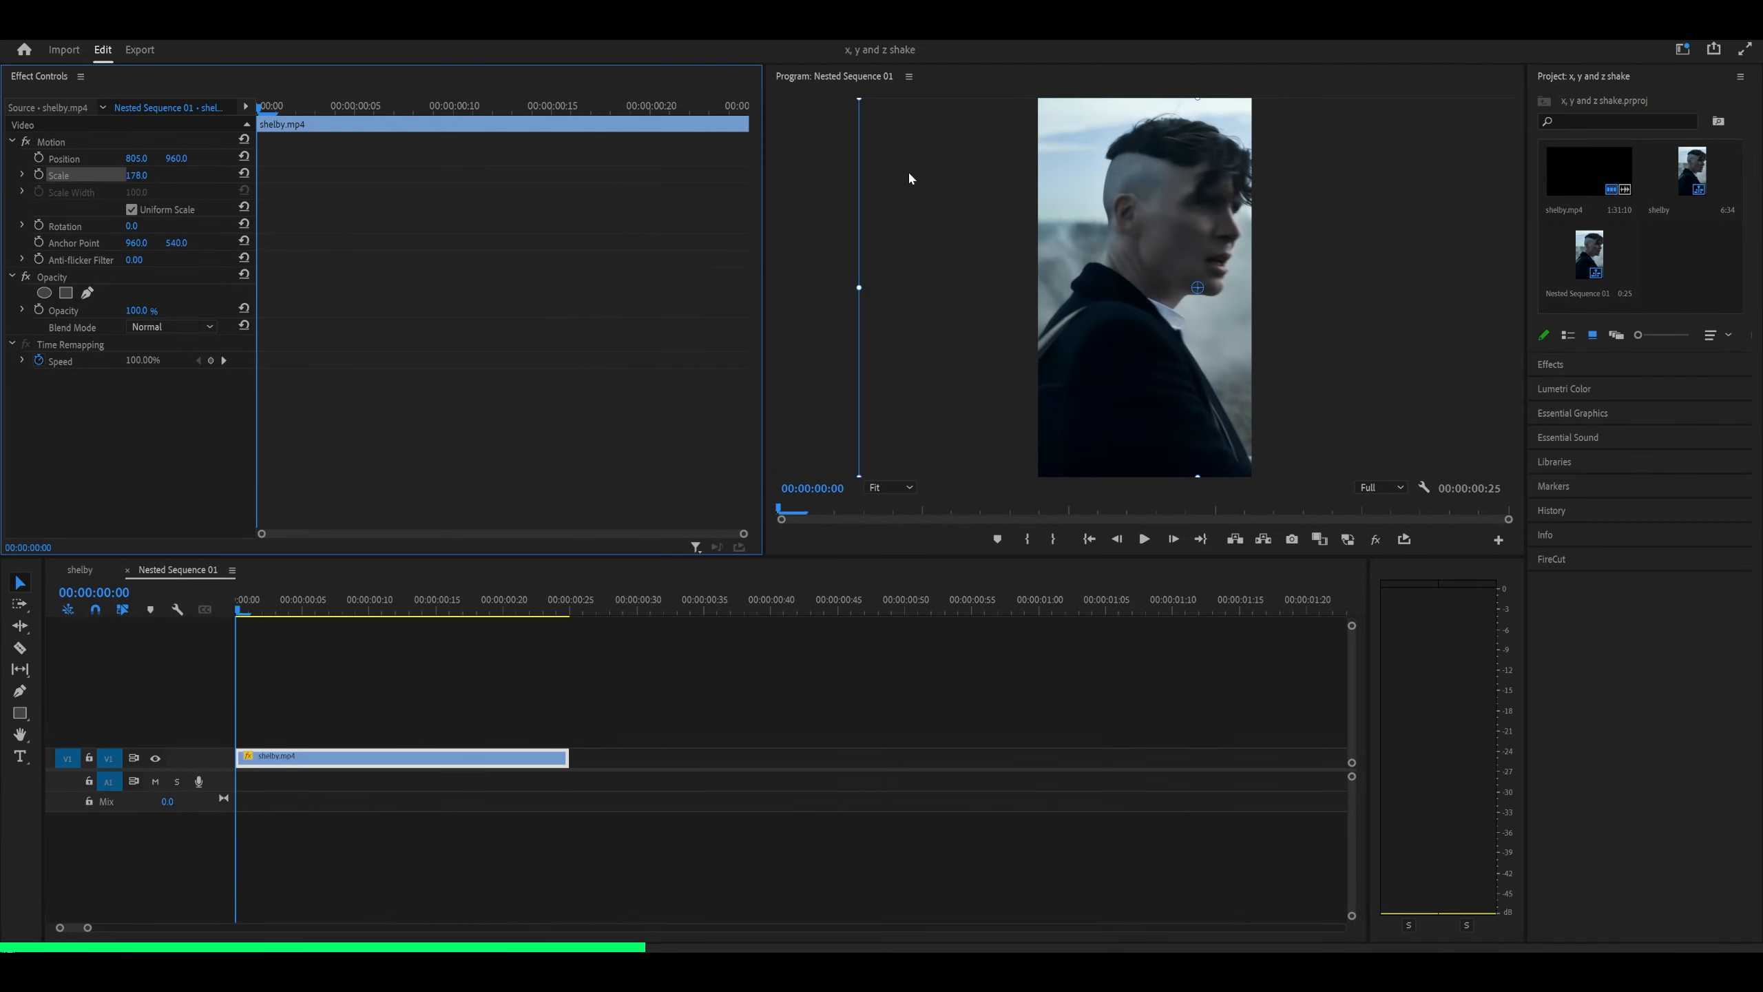
mouse_move(362, 750)
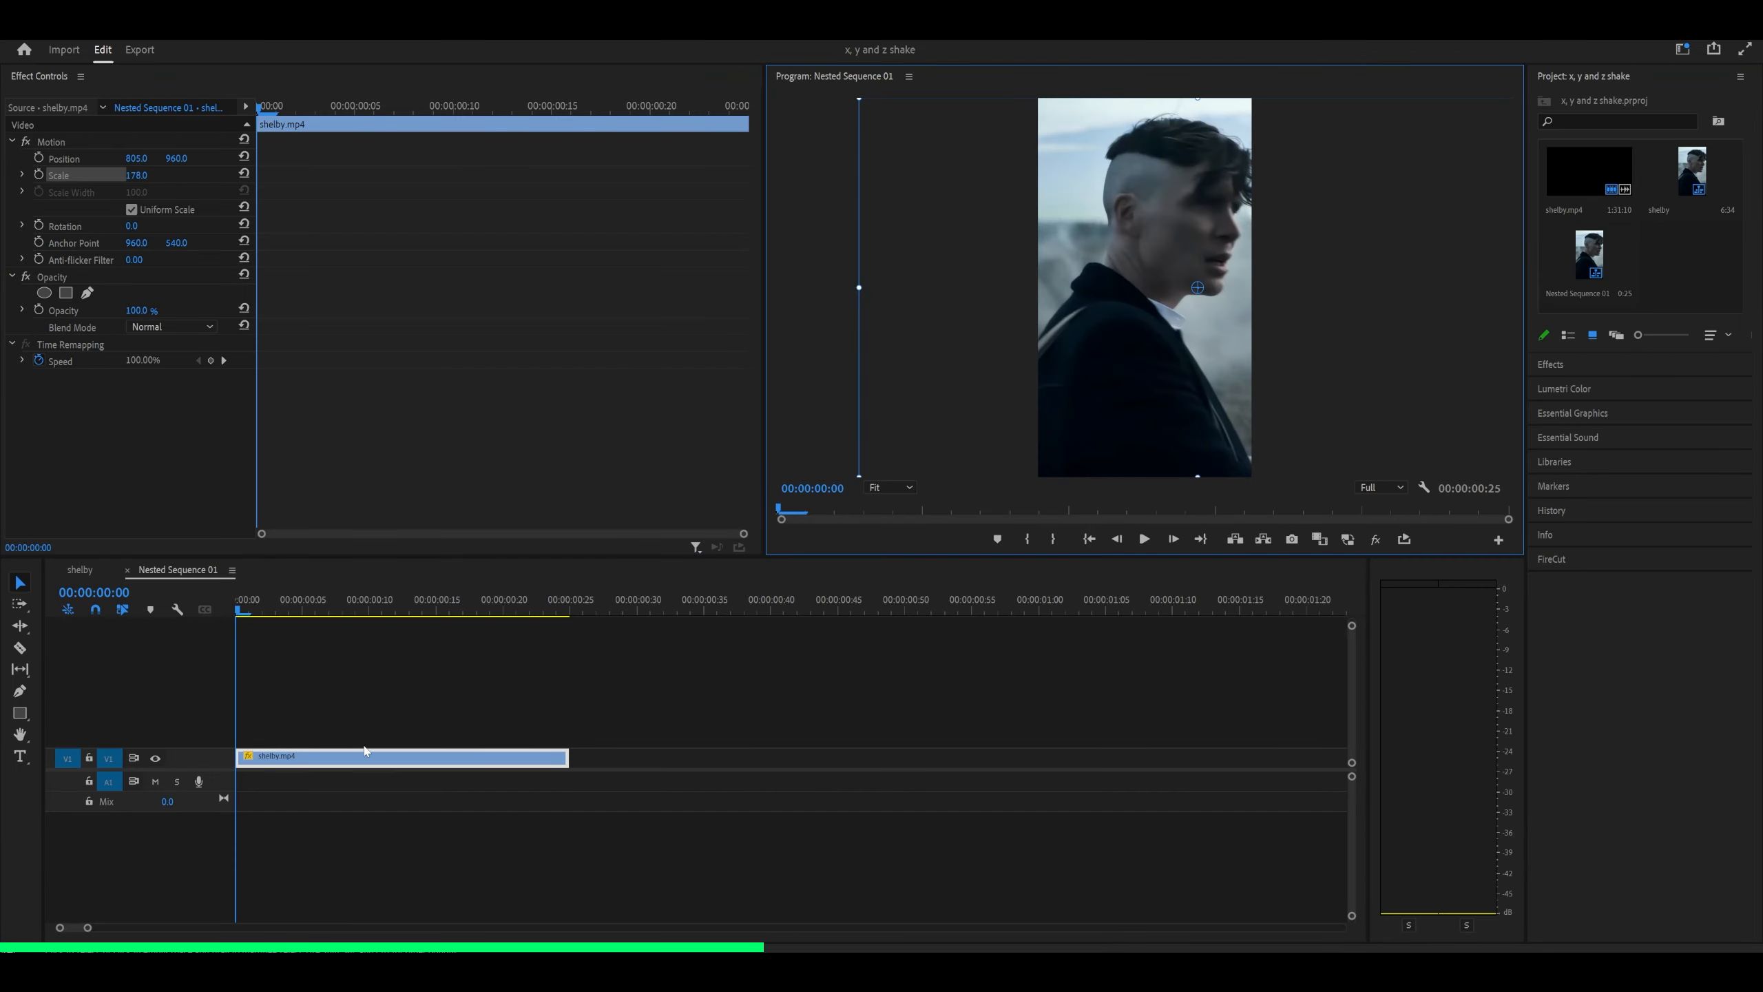
Step: Nest the shelby.mp4 clip into its own sequence
right_click(402, 755)
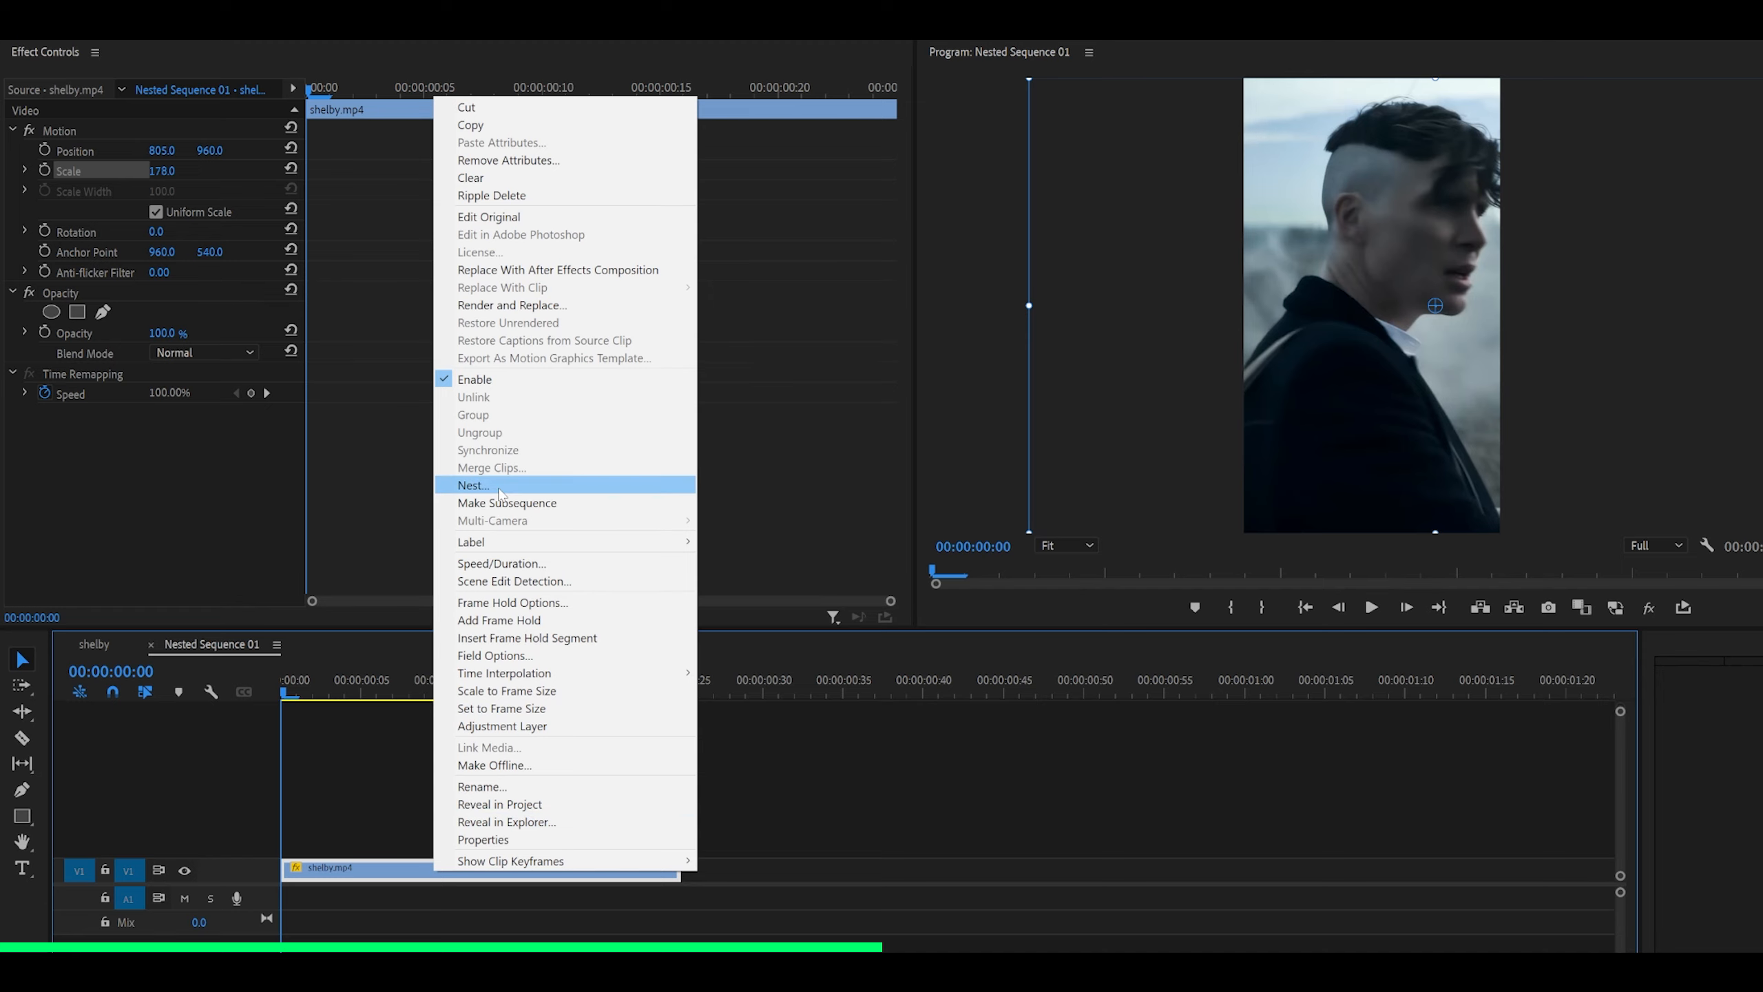
click(472, 485)
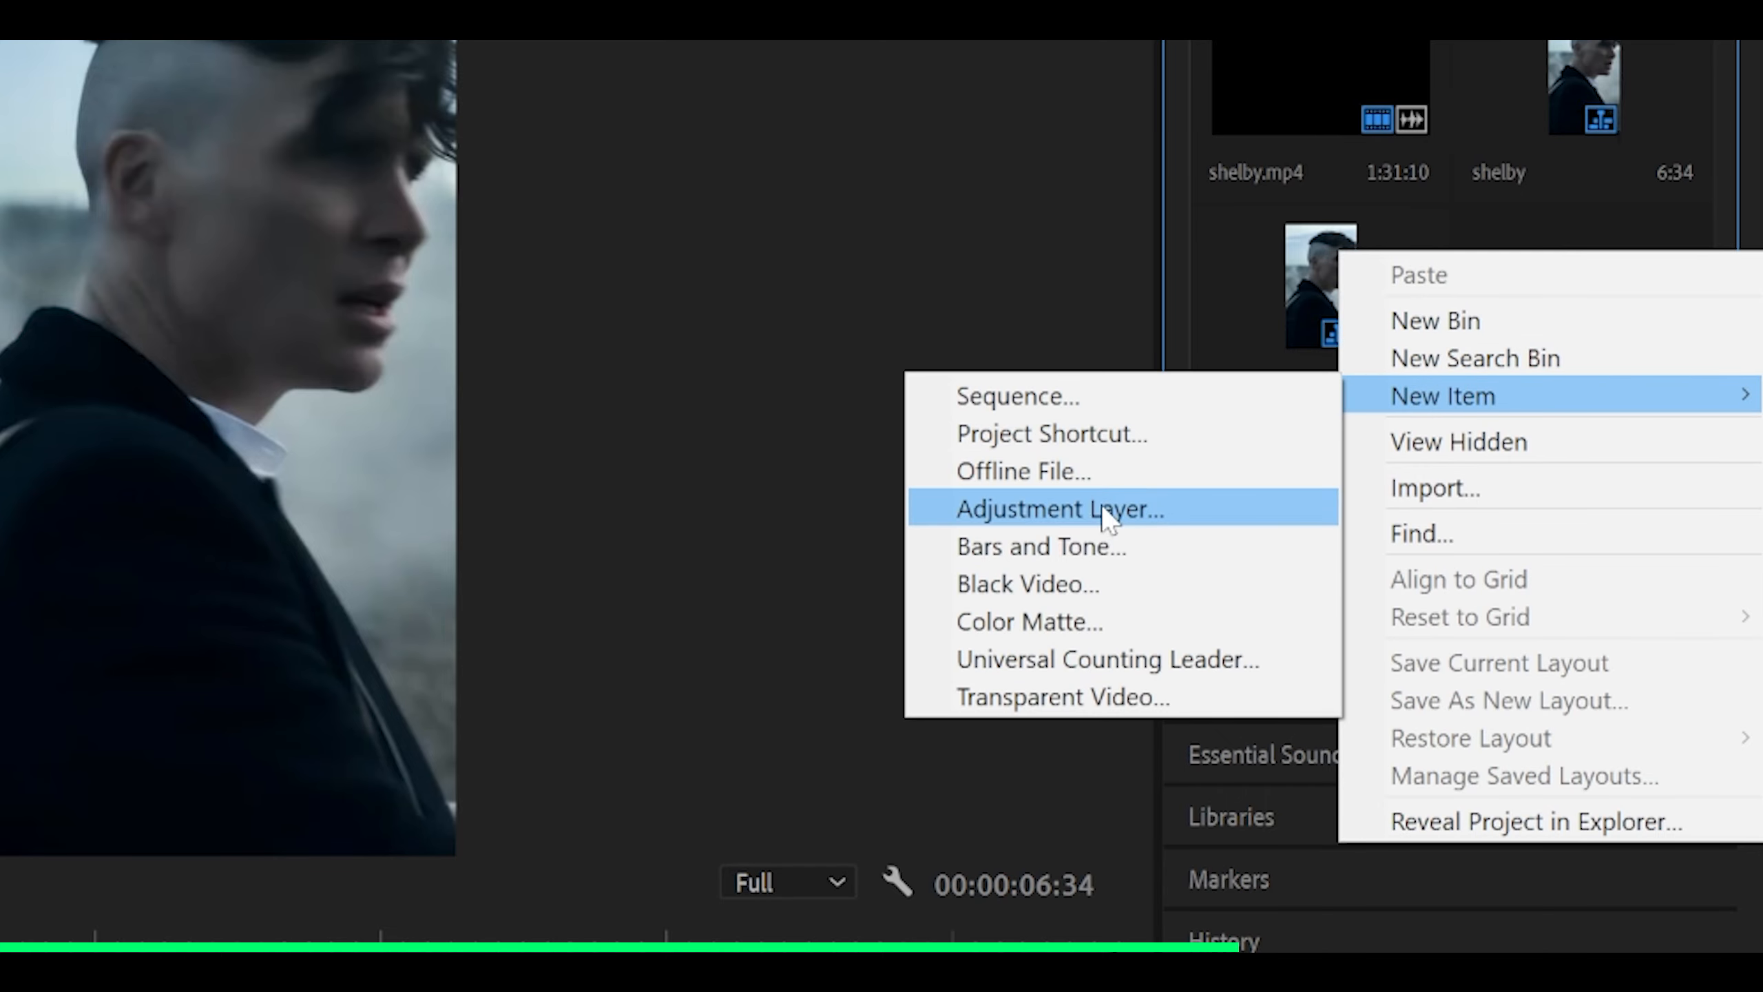
Step: Create a new Adjustment Layer from the Project panel's New Item menu
click(1057, 509)
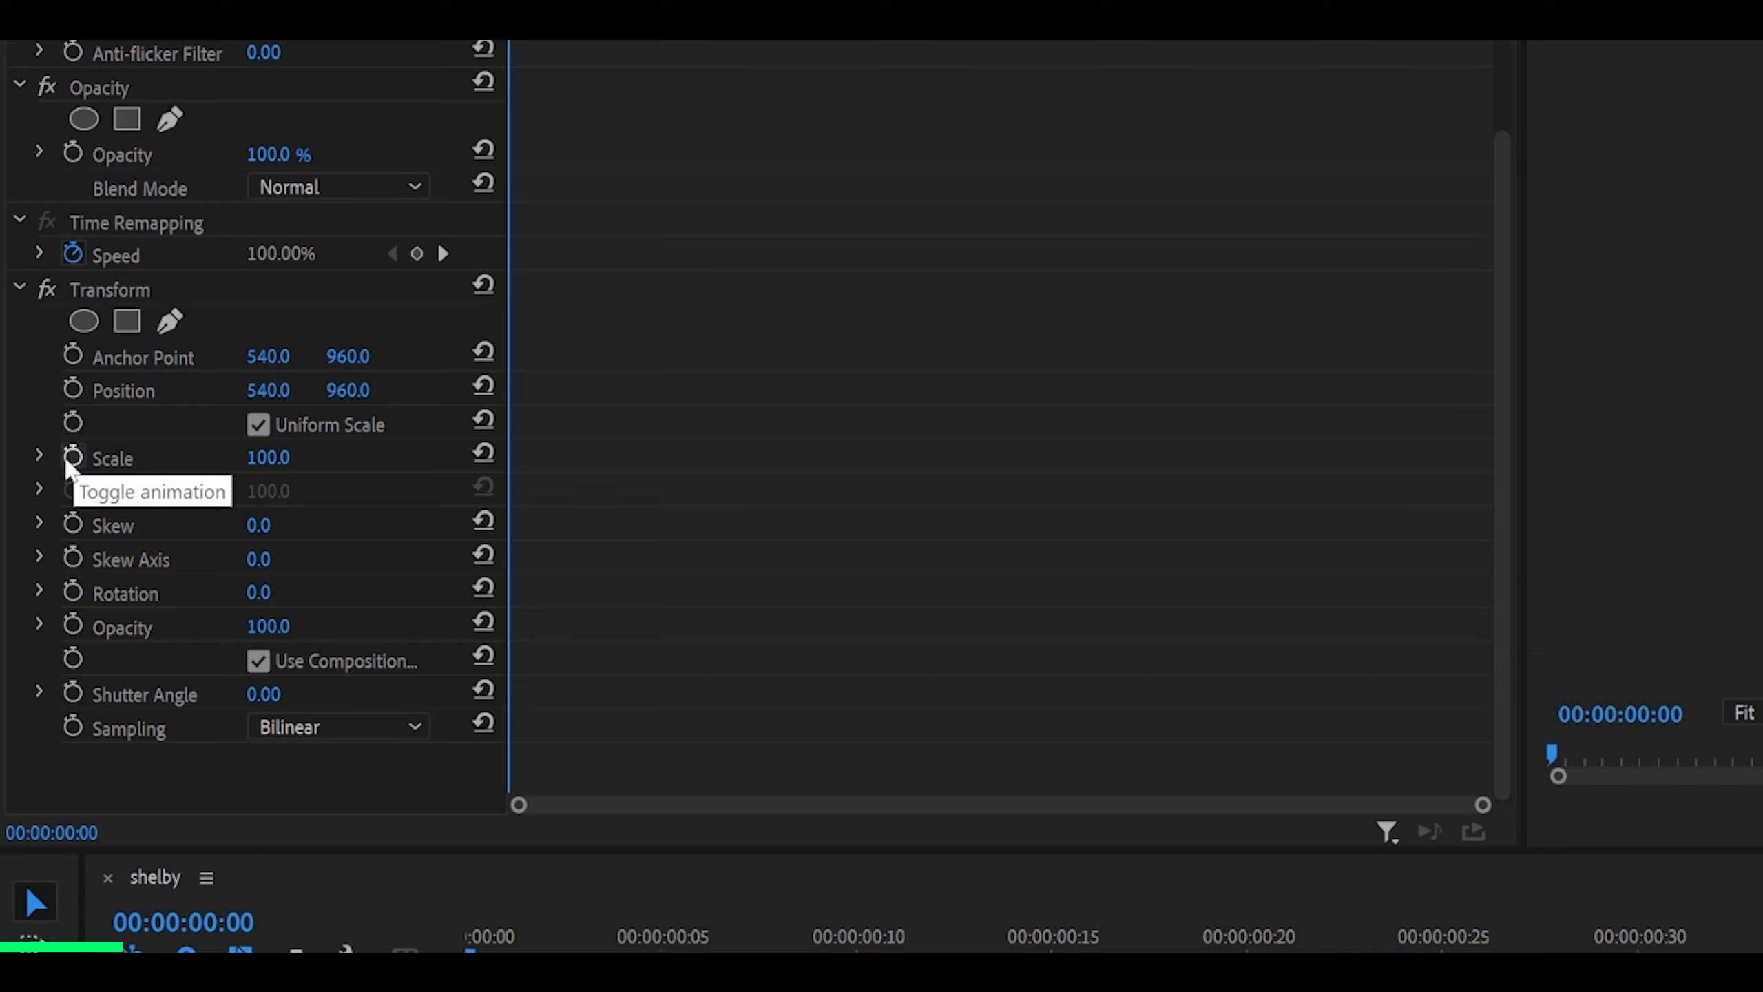
Step: Keyframe the adjustment layer's Transform Scale from 150 at the start to 100 at frame 24
click(73, 457)
text(150)
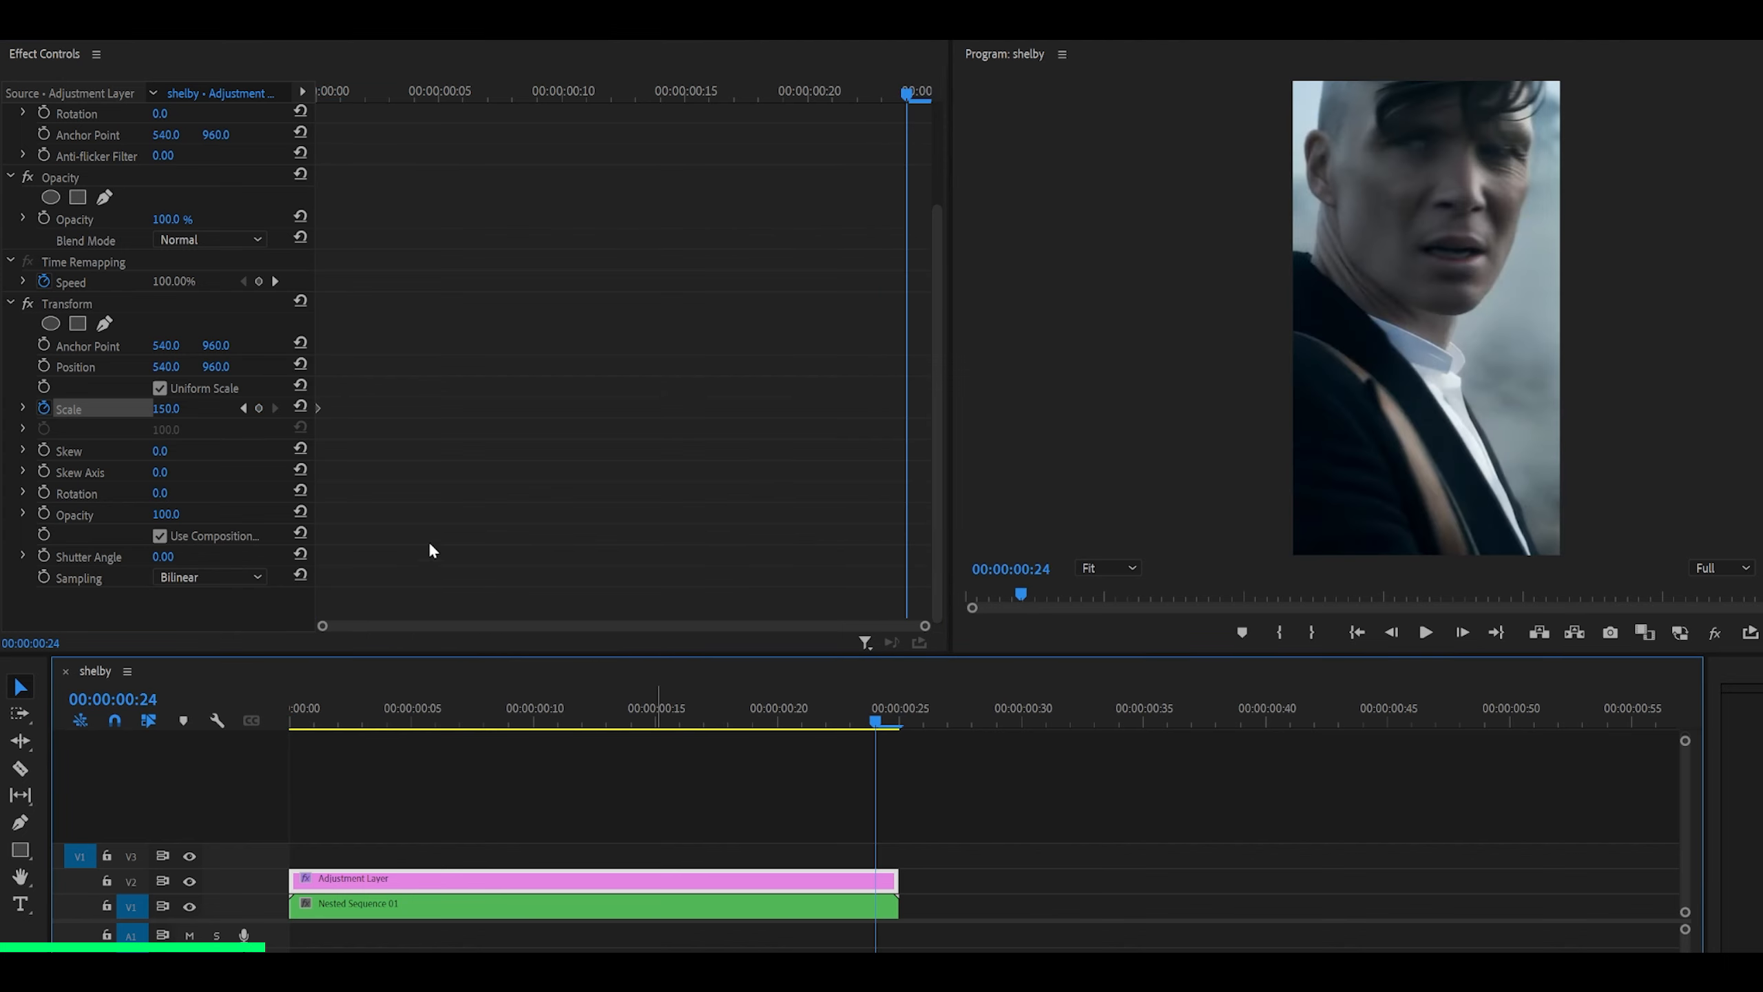
double_click(167, 409)
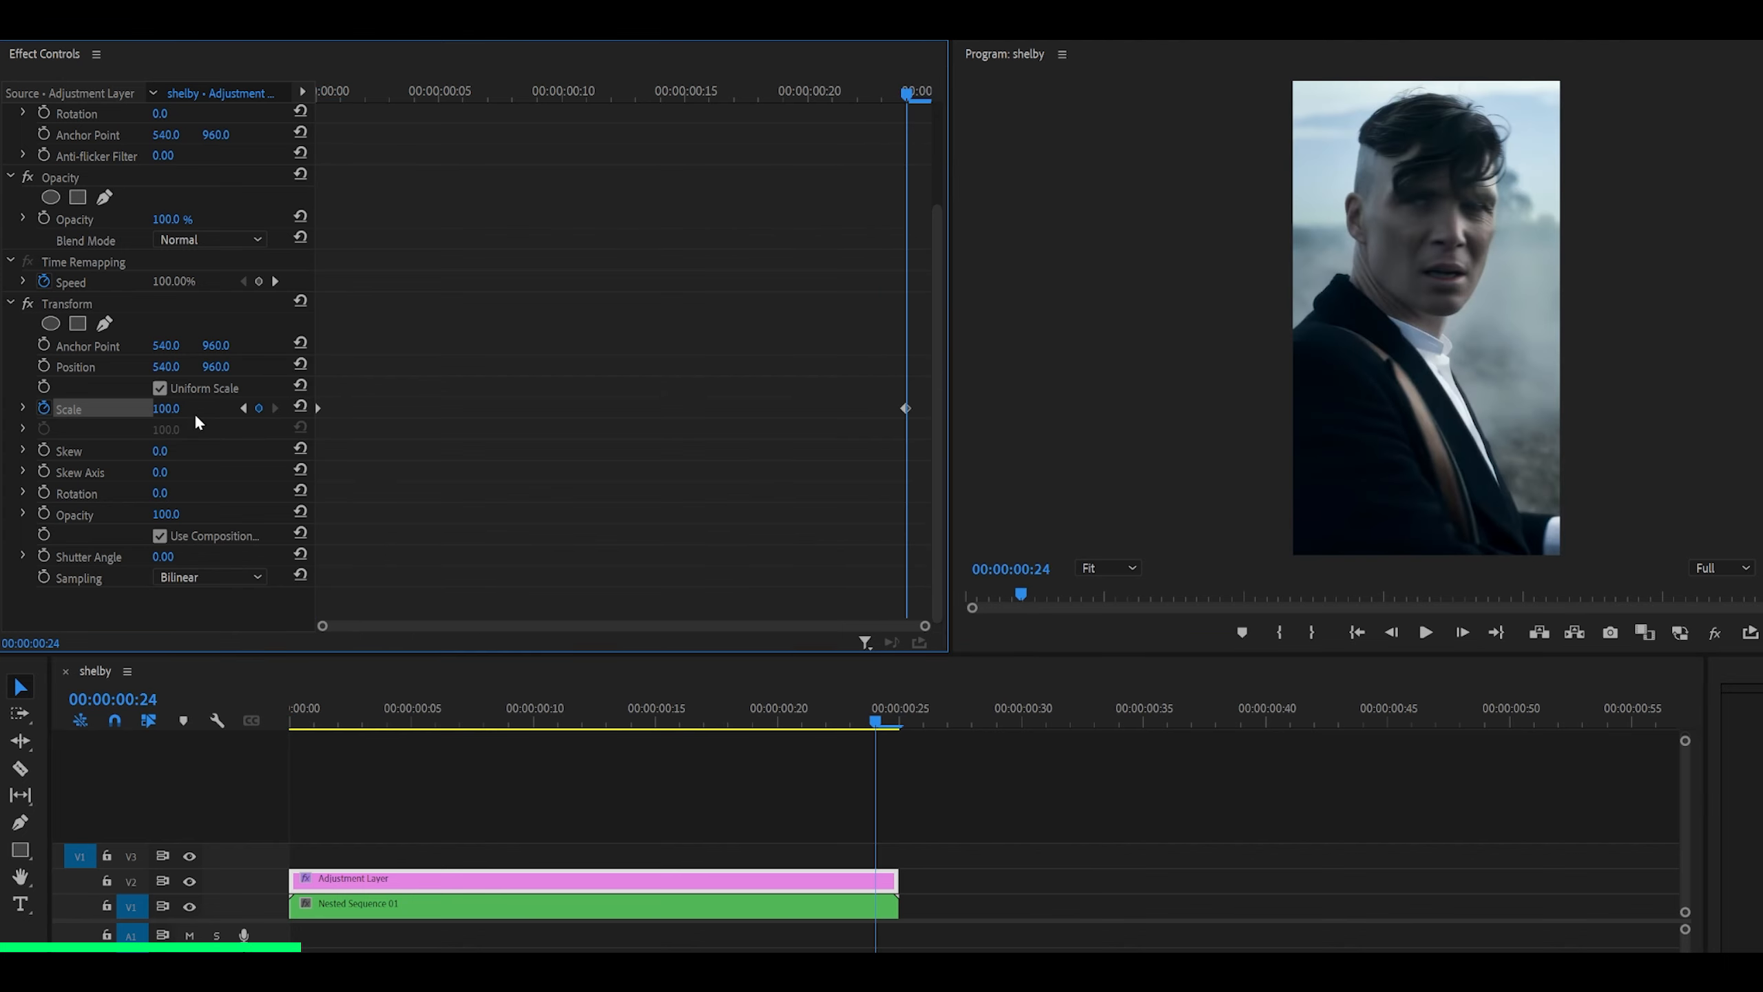
mouse_move(25, 416)
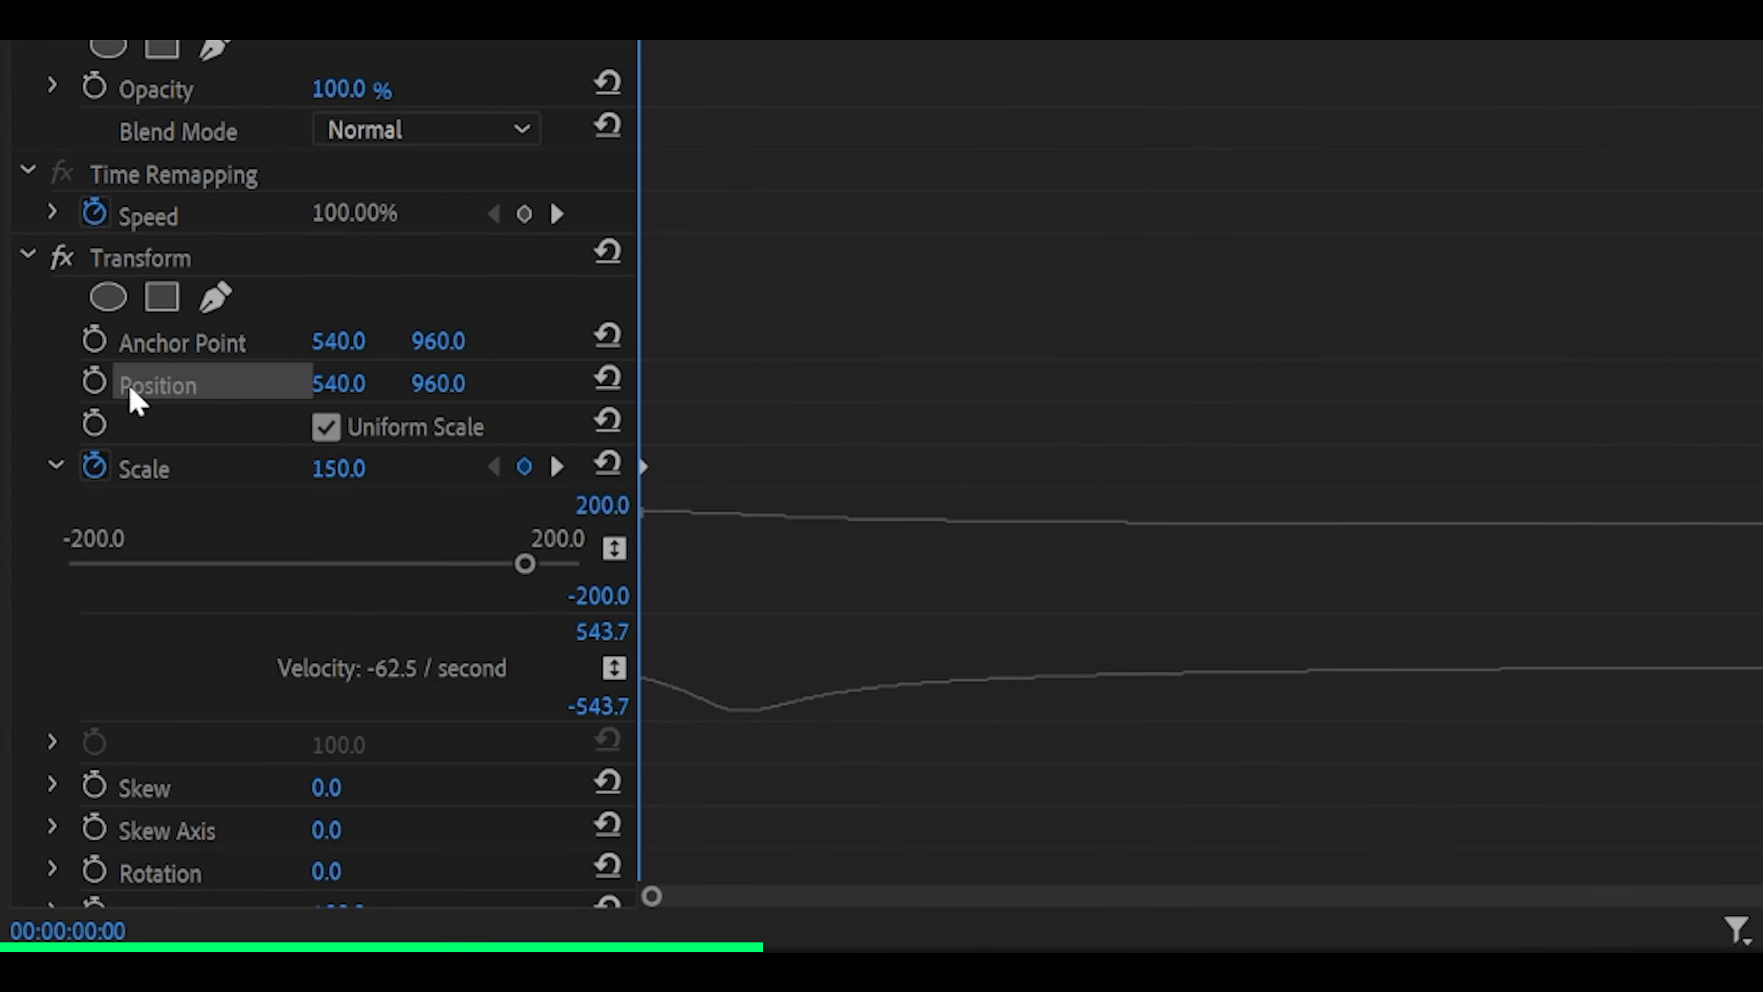
Step: Keyframe Transform Position sliding sideways, then reset it back to centre 540
click(95, 381)
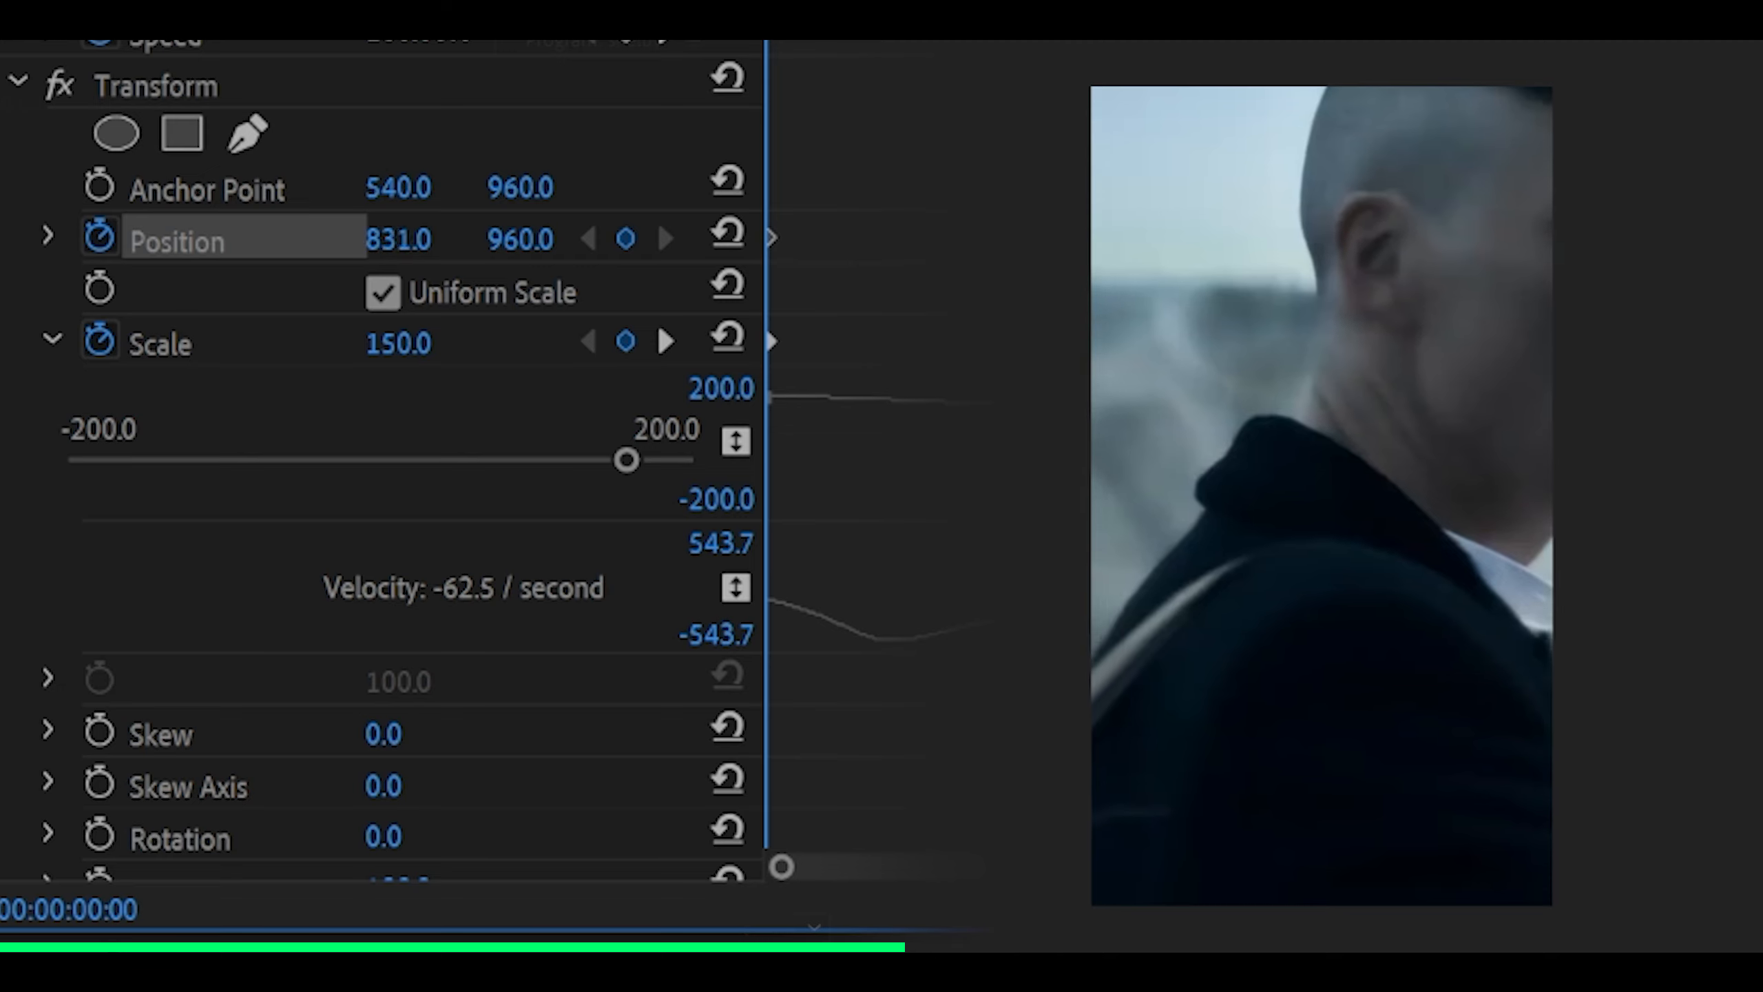
drag(399, 240, 407, 239)
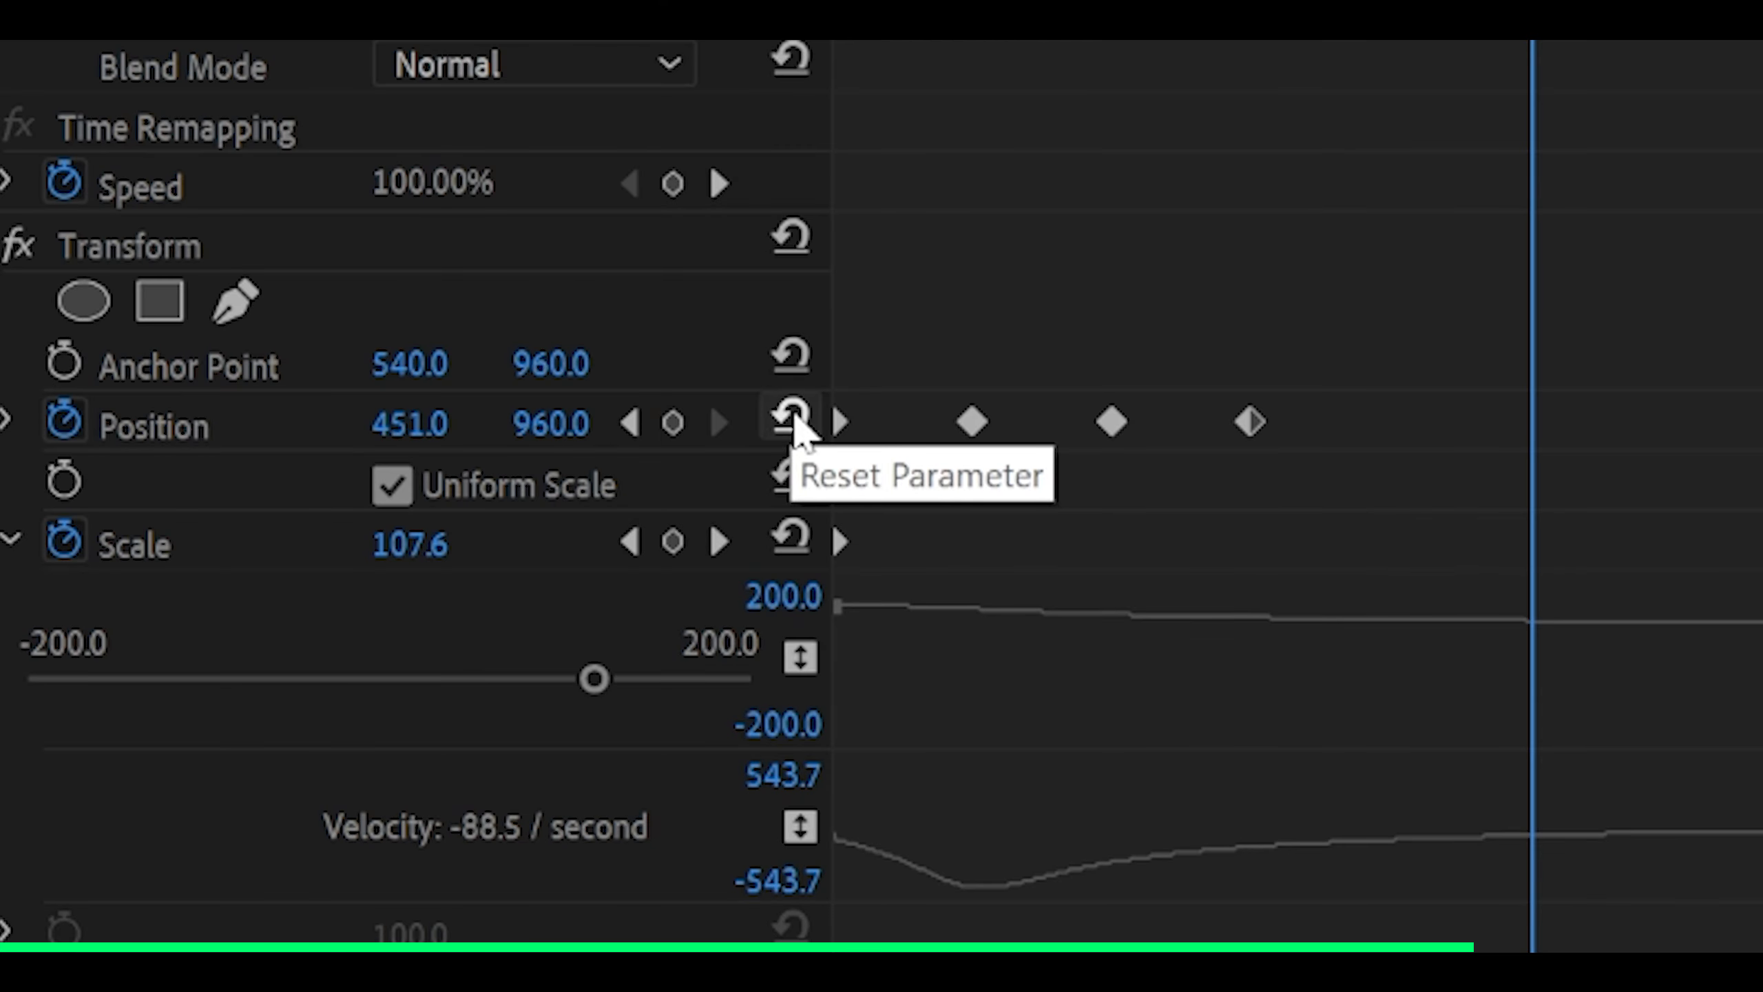
click(789, 423)
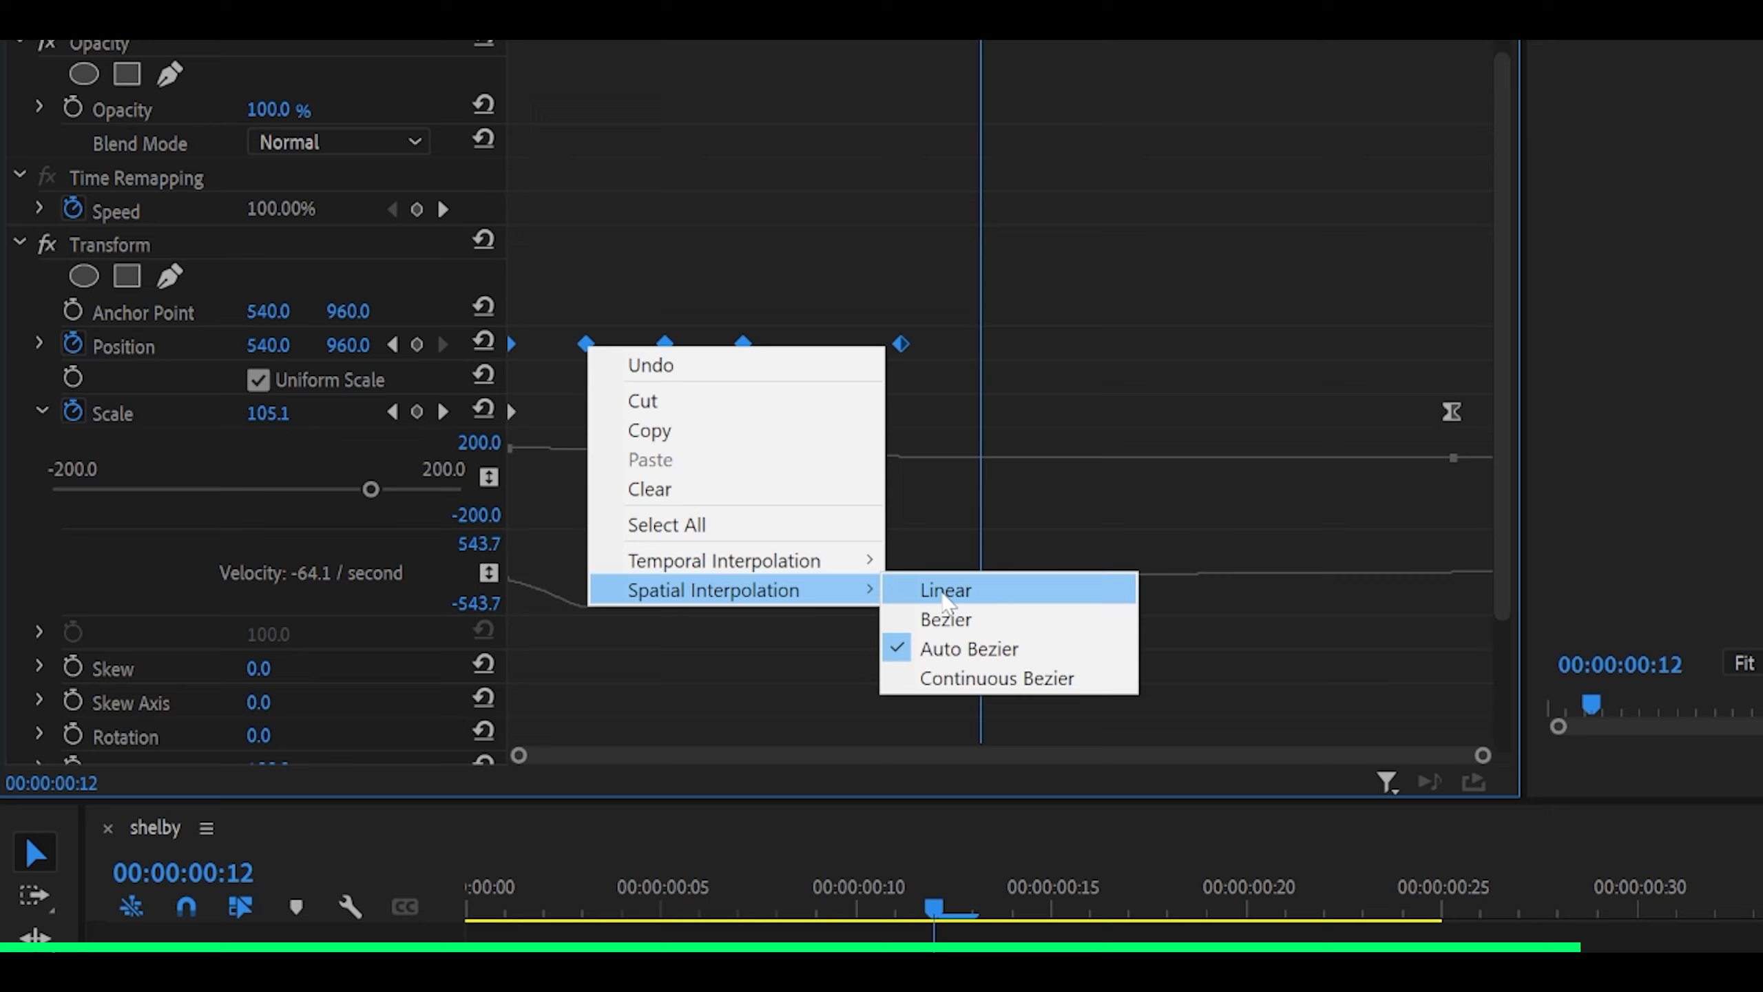
Step: Set the Position keyframes to linear spatial interpolation with eased temporal timing
click(945, 589)
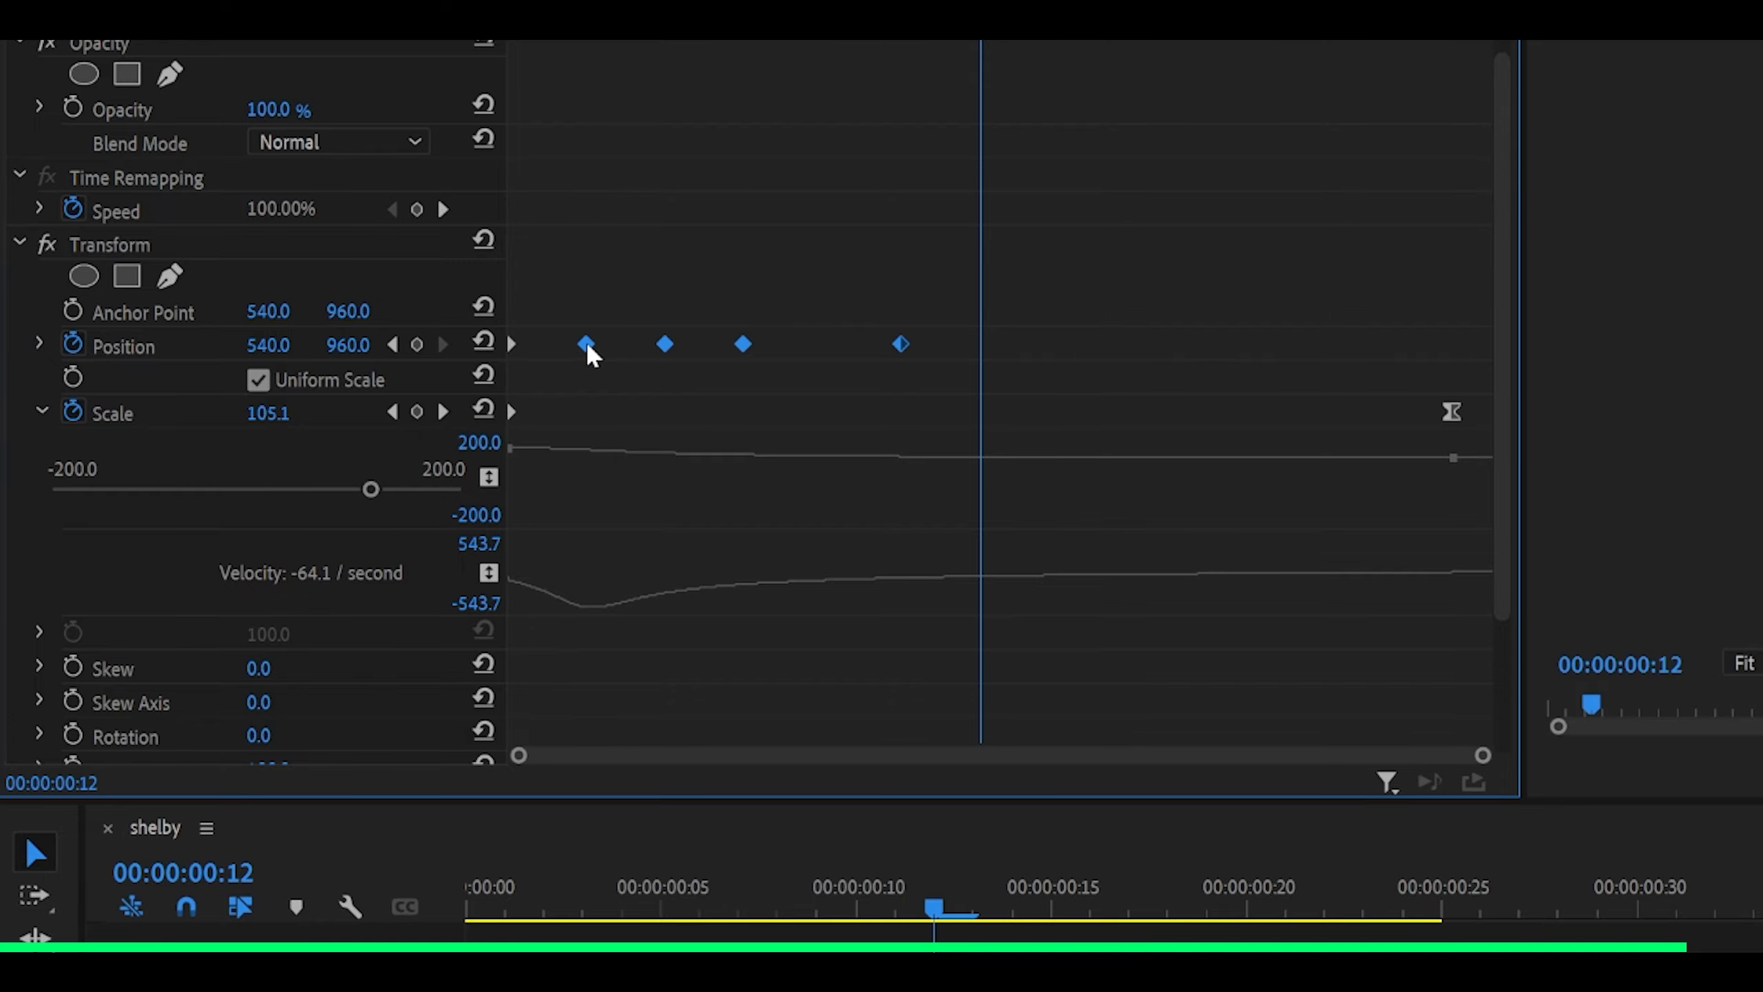
right_click(586, 345)
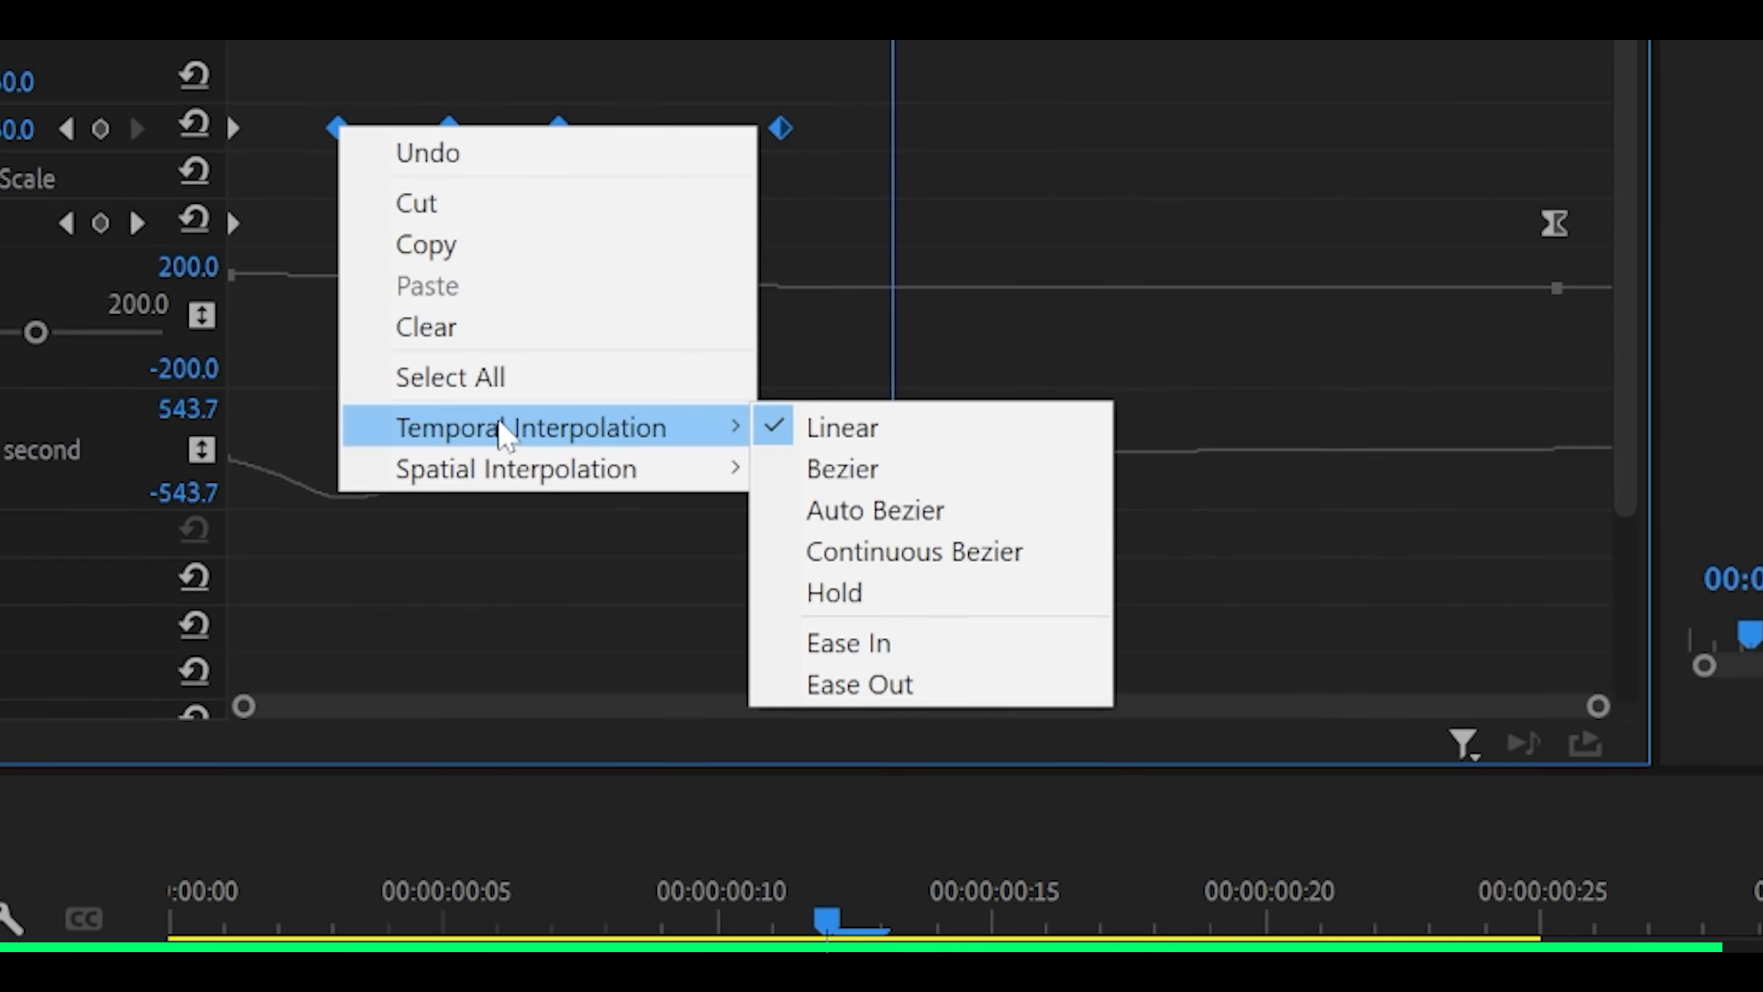
click(848, 642)
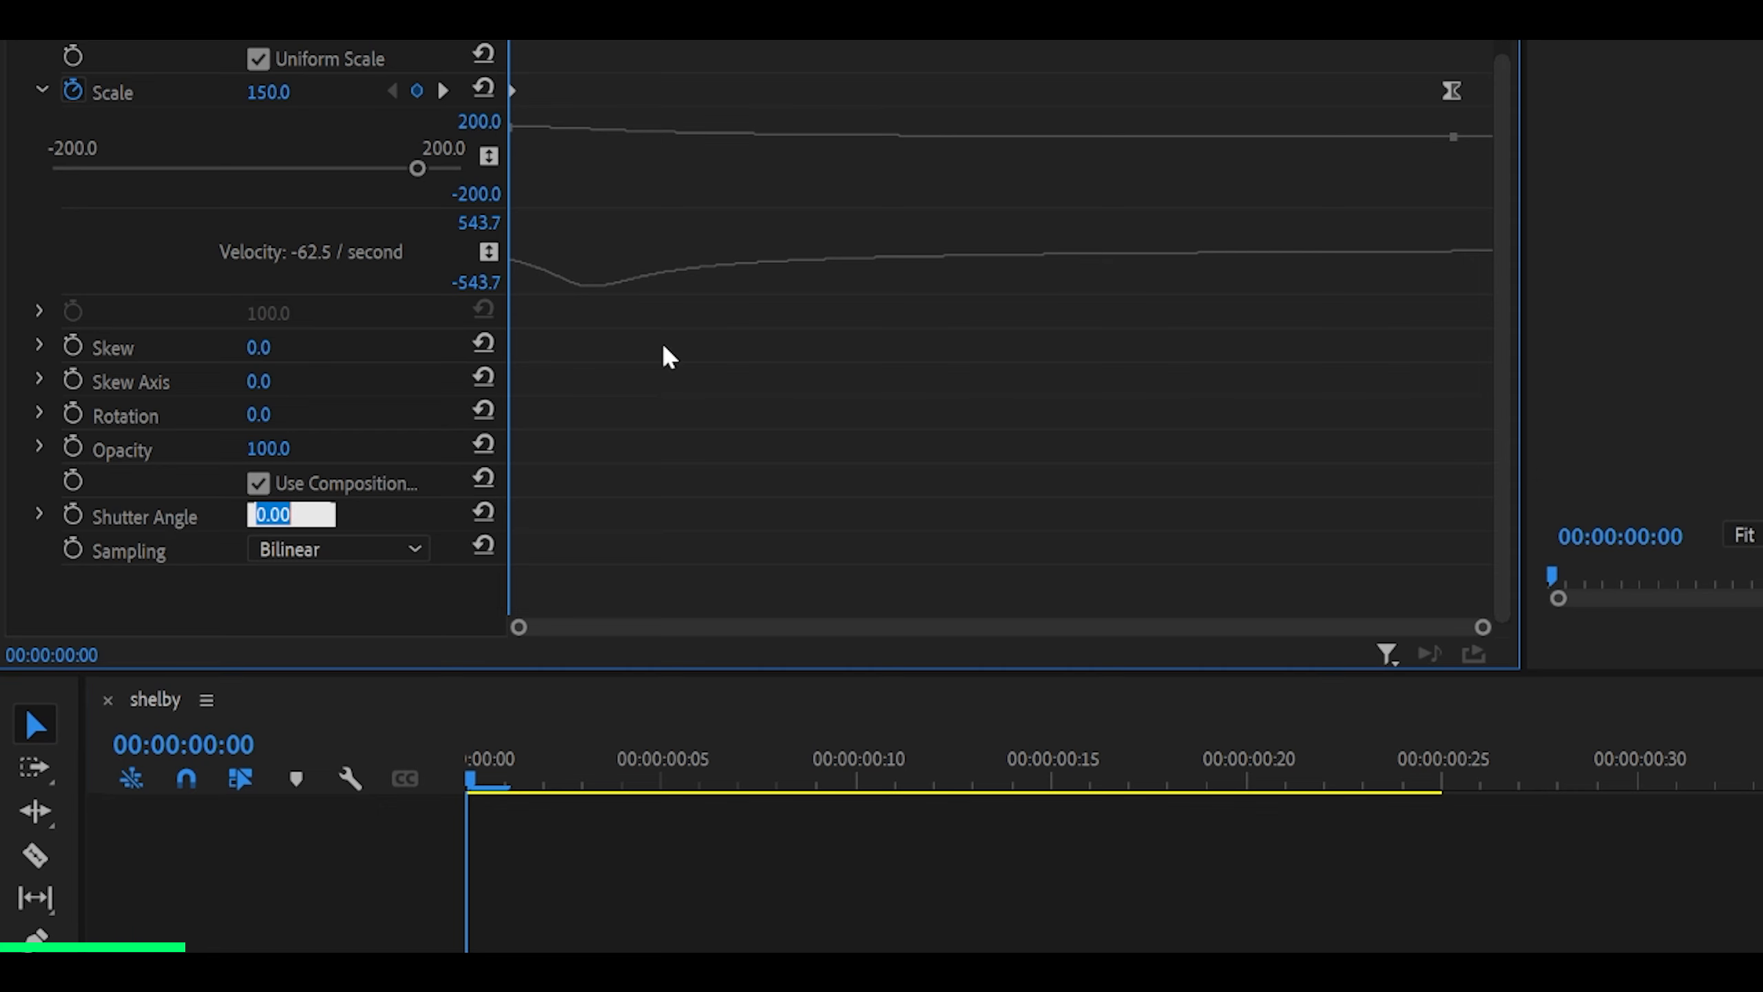
Step: Enter 180 as the Transform effect's Shutter Angle for motion blur
text(180)
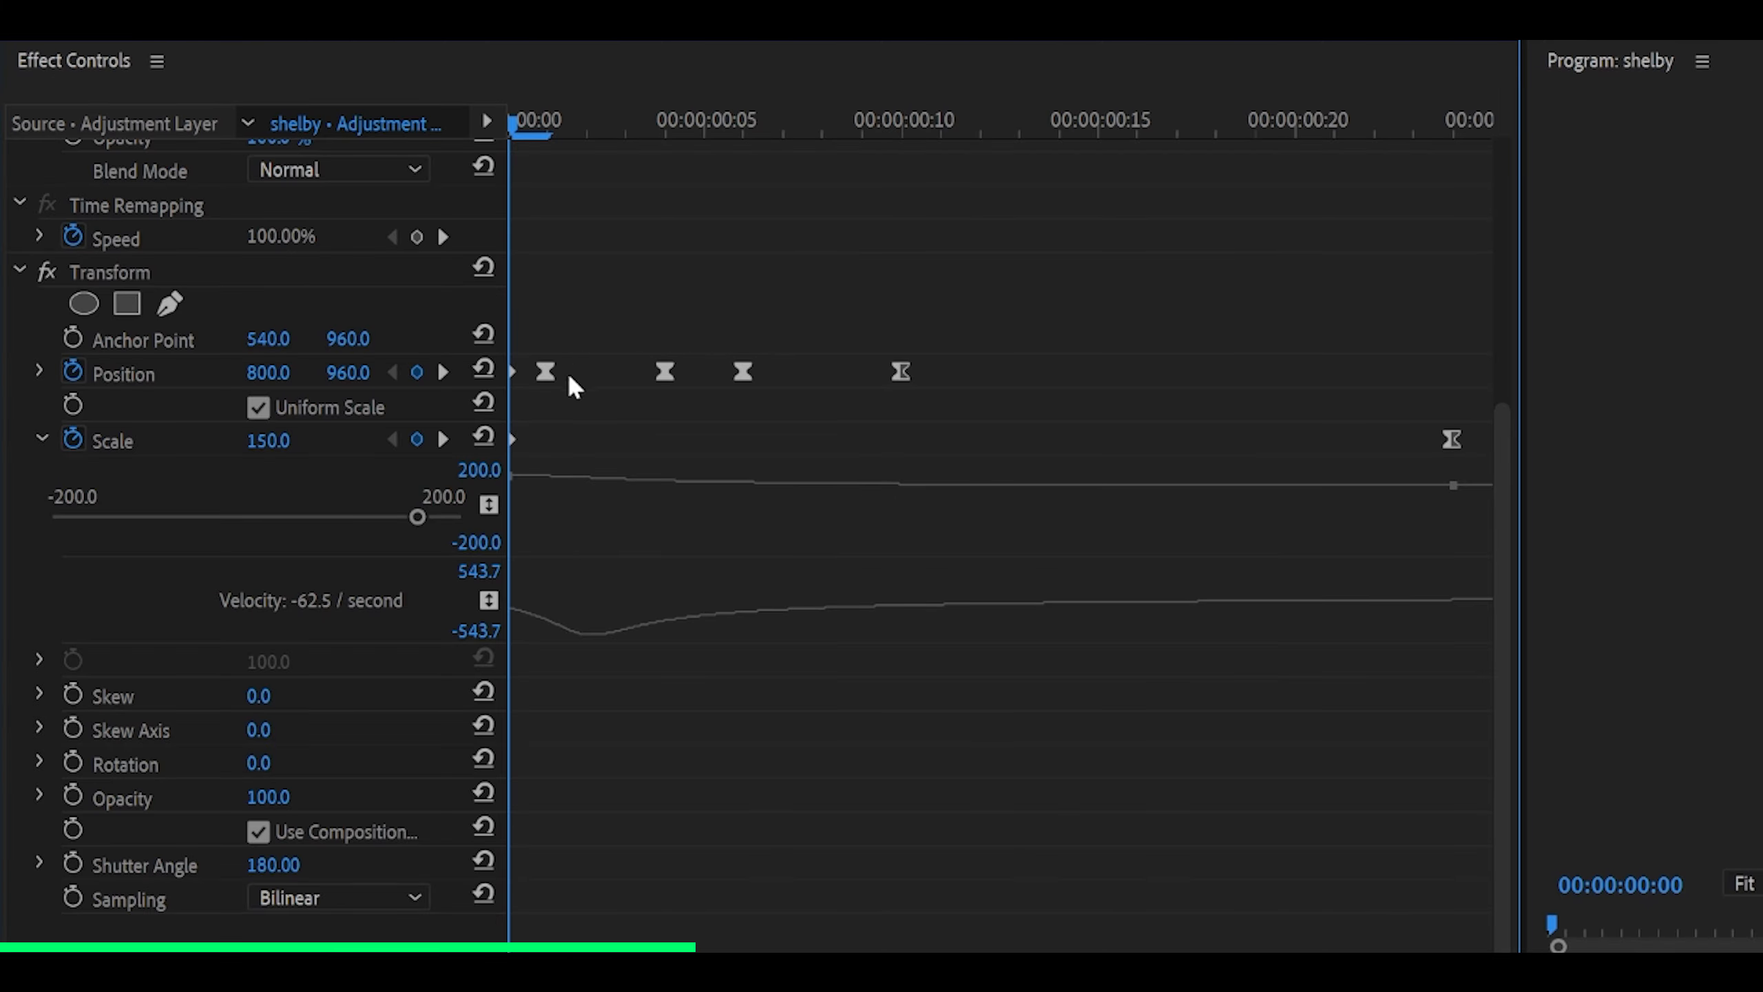
Step: Drag the selected Position keyframes later in the clip to retime the shake
click(626, 120)
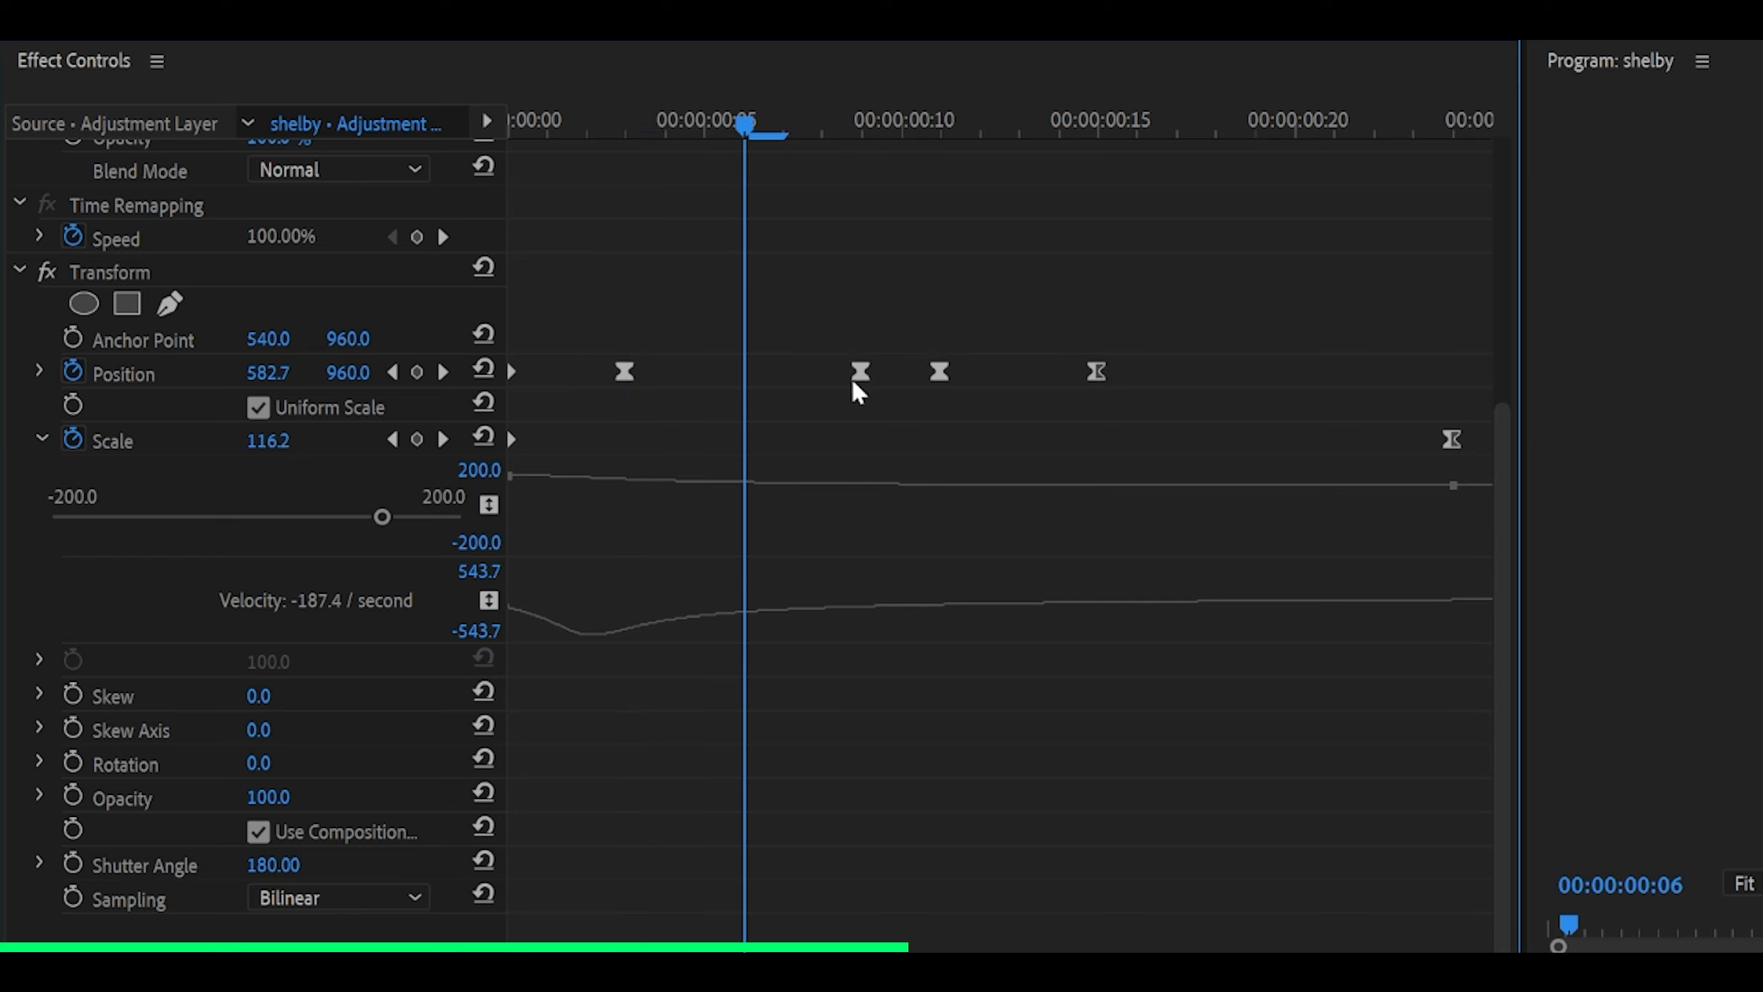
drag(742, 126, 784, 127)
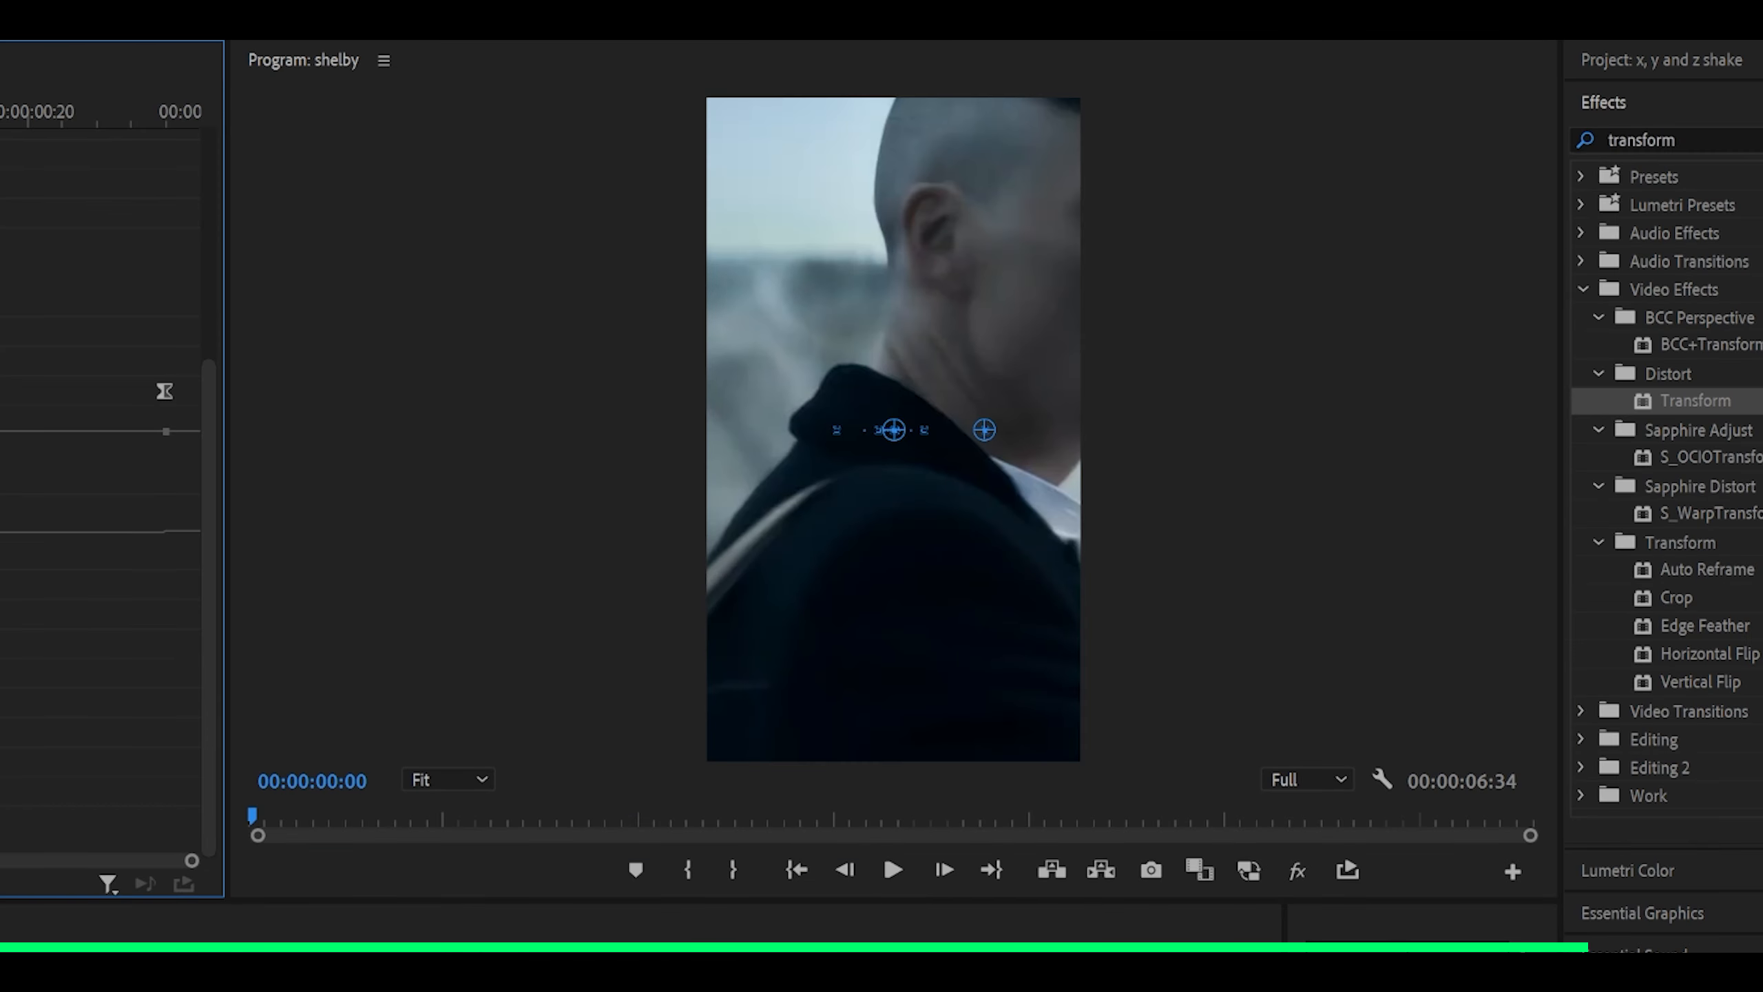
click(892, 869)
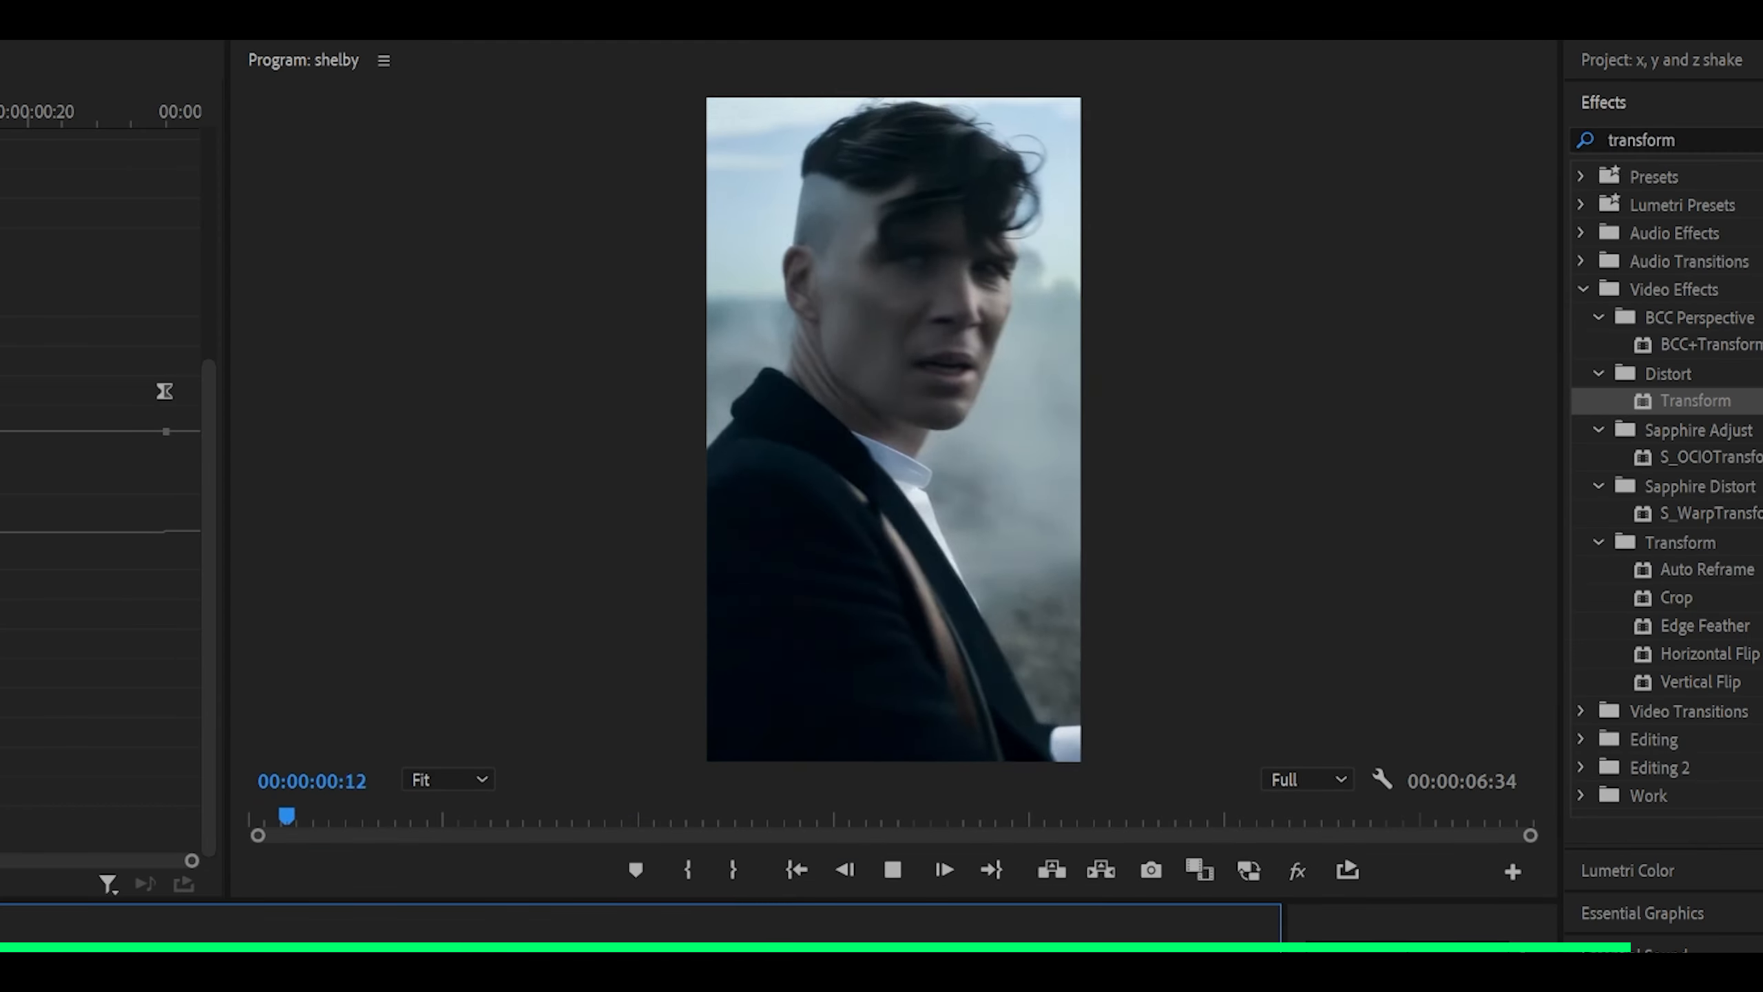